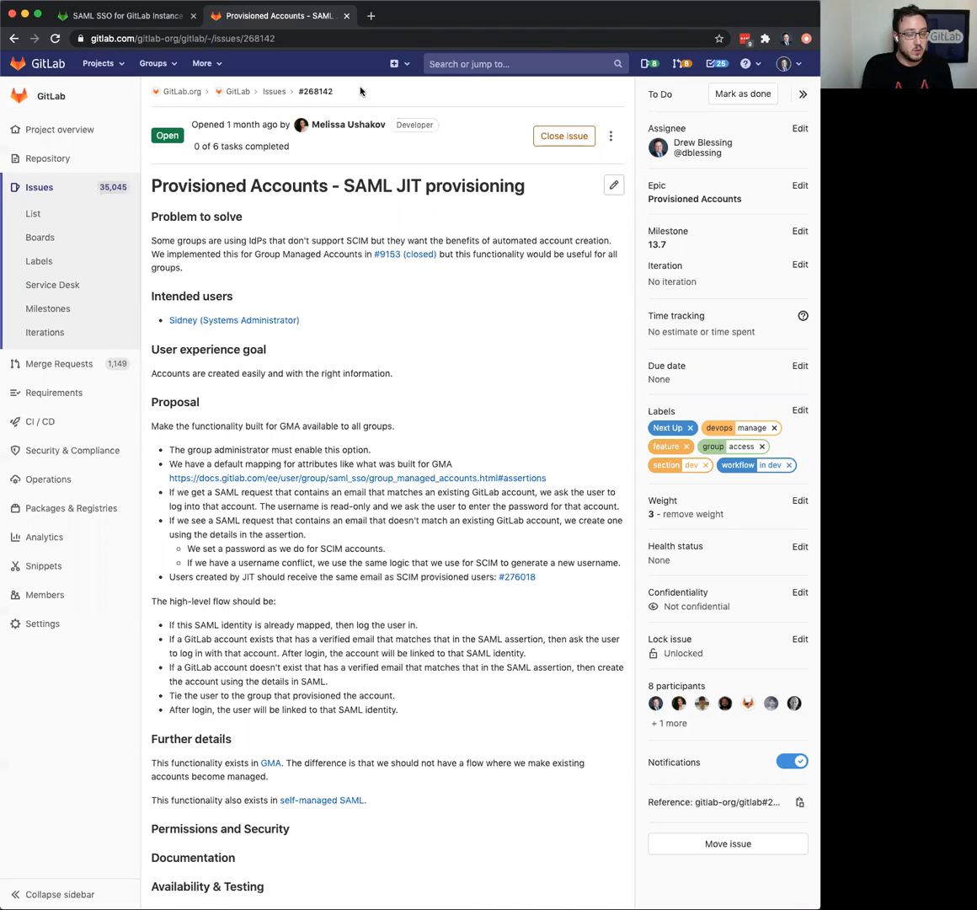
# - Switch to the 'SAML SSO for GitLab Instance' browser tab
pyautogui.click(124, 16)
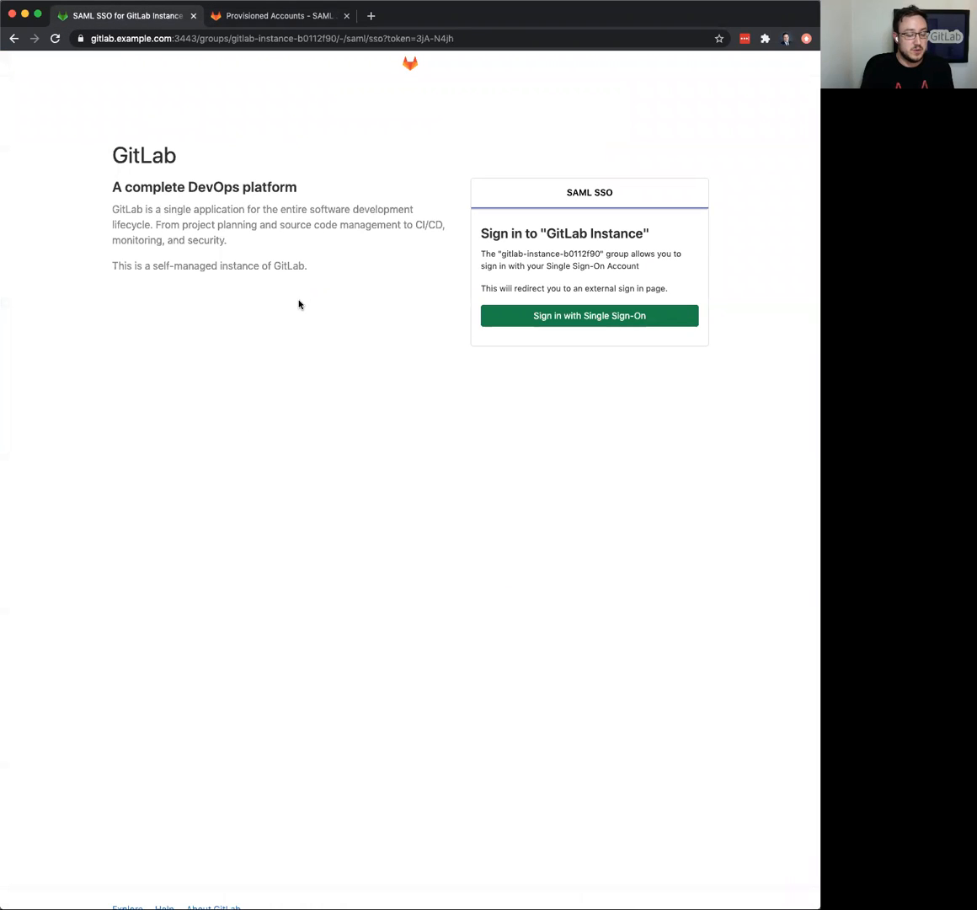
pyautogui.moveTo(413, 416)
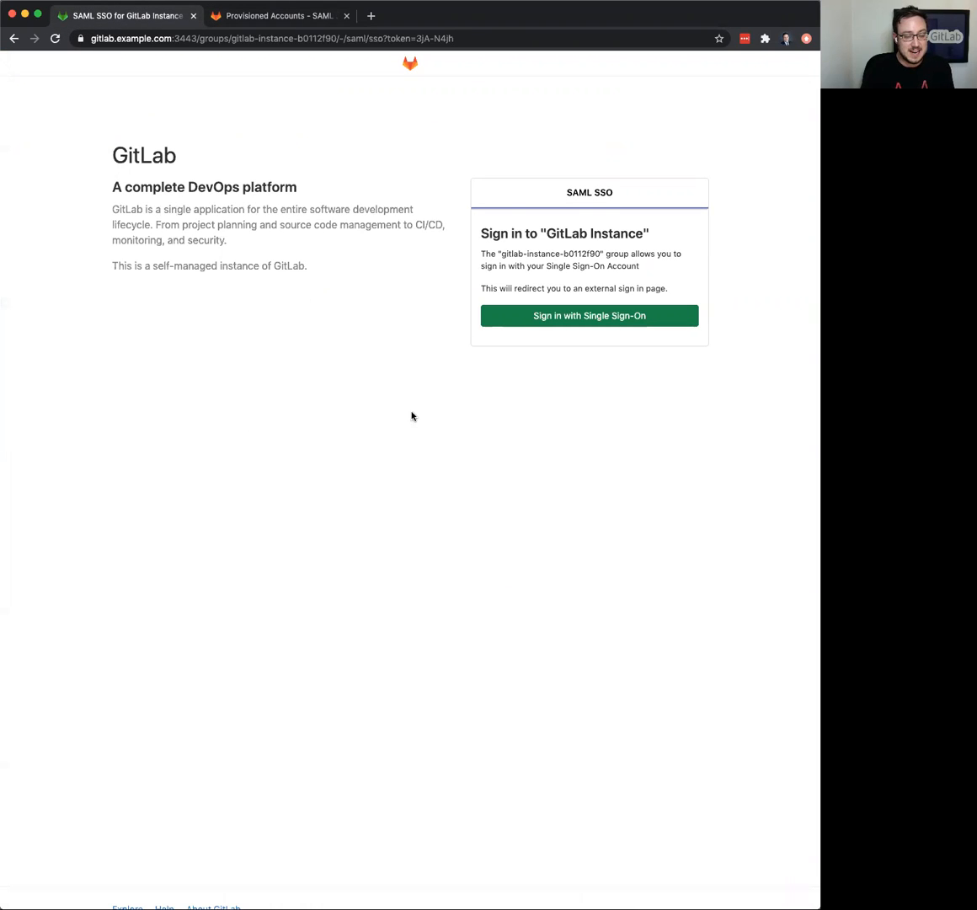
pyautogui.moveTo(429, 411)
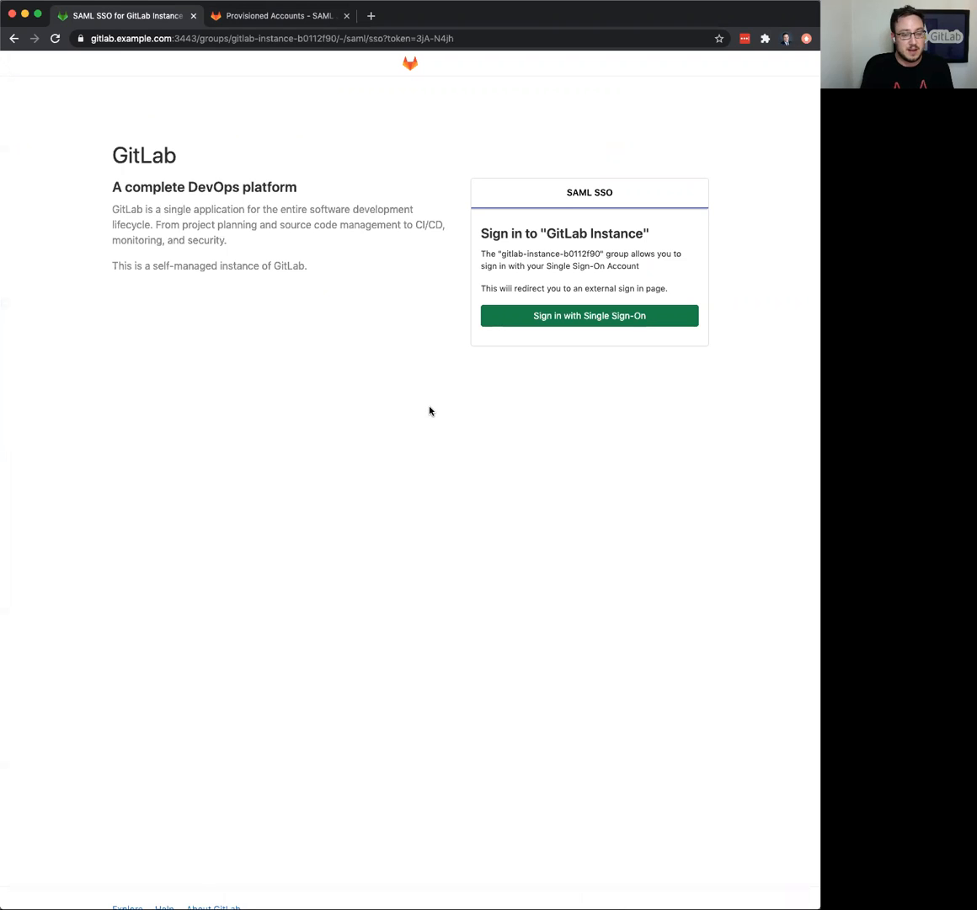
pyautogui.moveTo(585, 300)
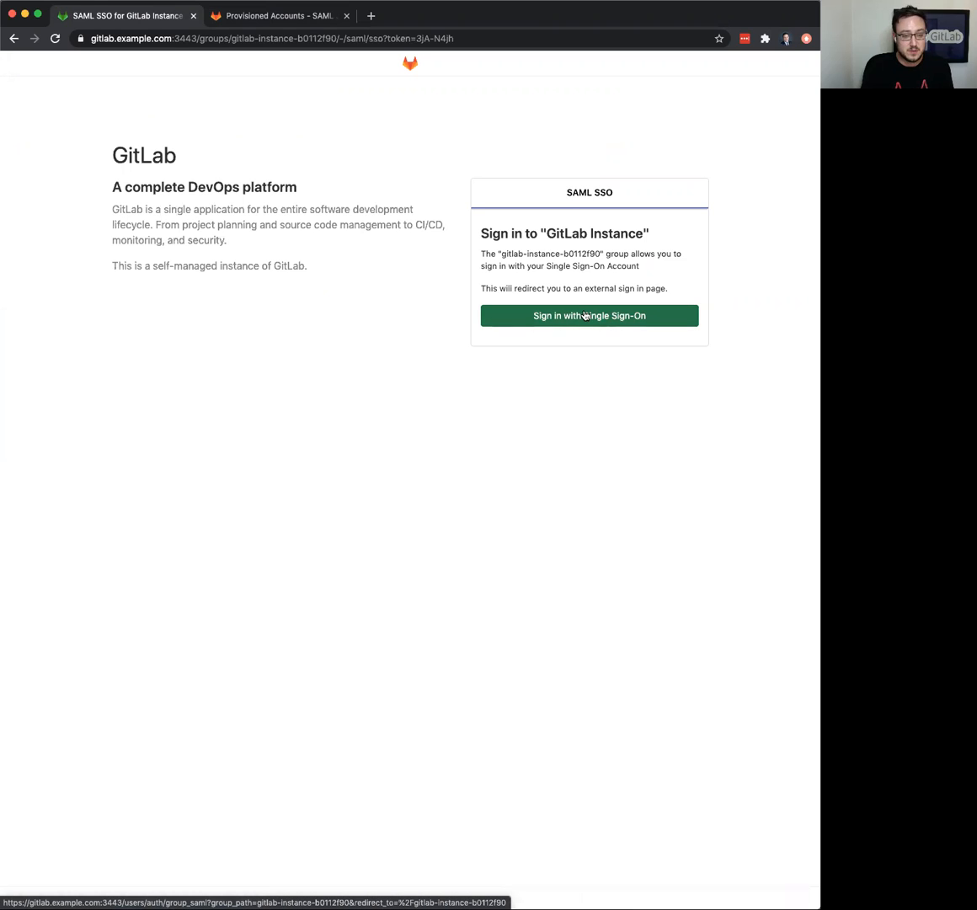
# - Start Single Sign-On for GitLab Instance and wait for the group overview to load
pyautogui.click(589, 315)
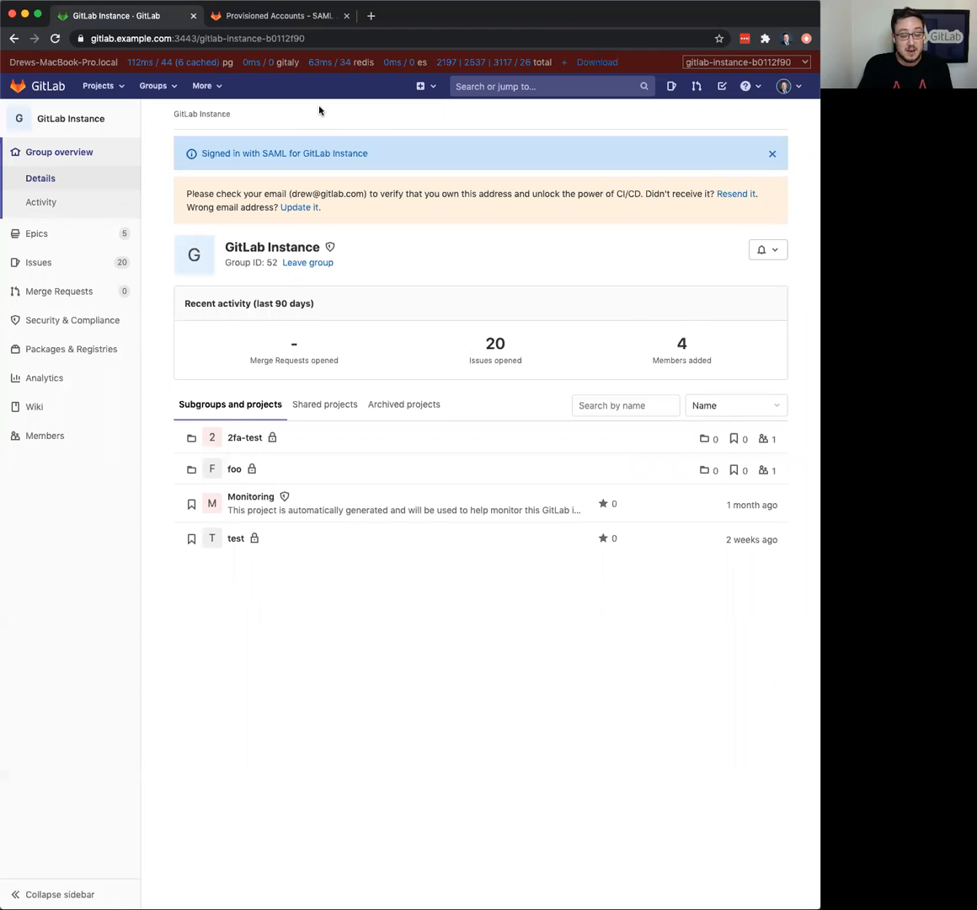
pyautogui.moveTo(247, 187)
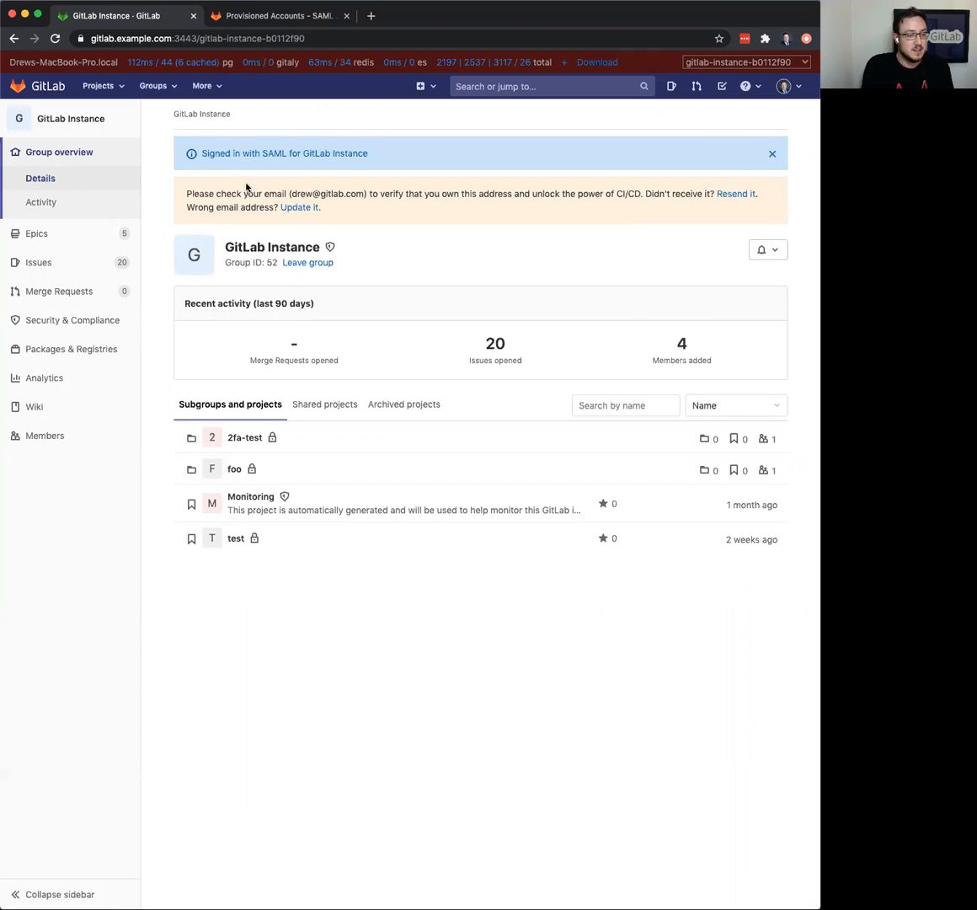
pyautogui.moveTo(186, 195)
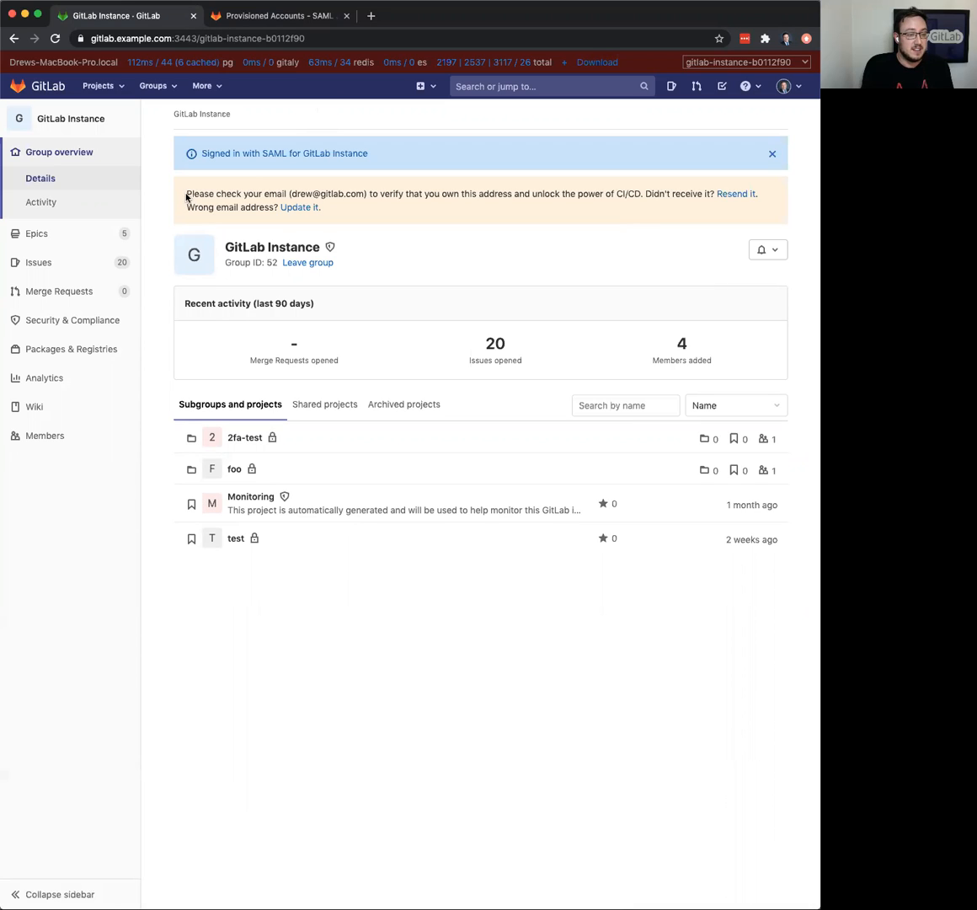
pyautogui.moveTo(187, 194); pyautogui.dragTo(321, 207)
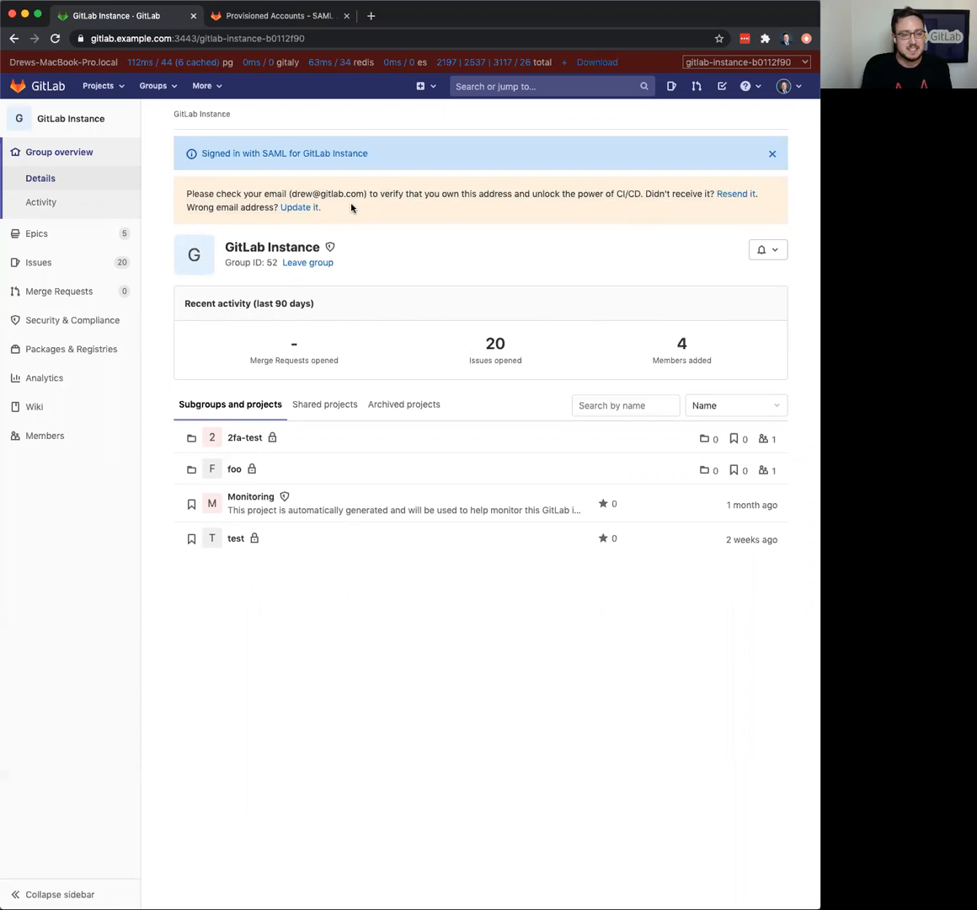
pyautogui.moveTo(320, 112)
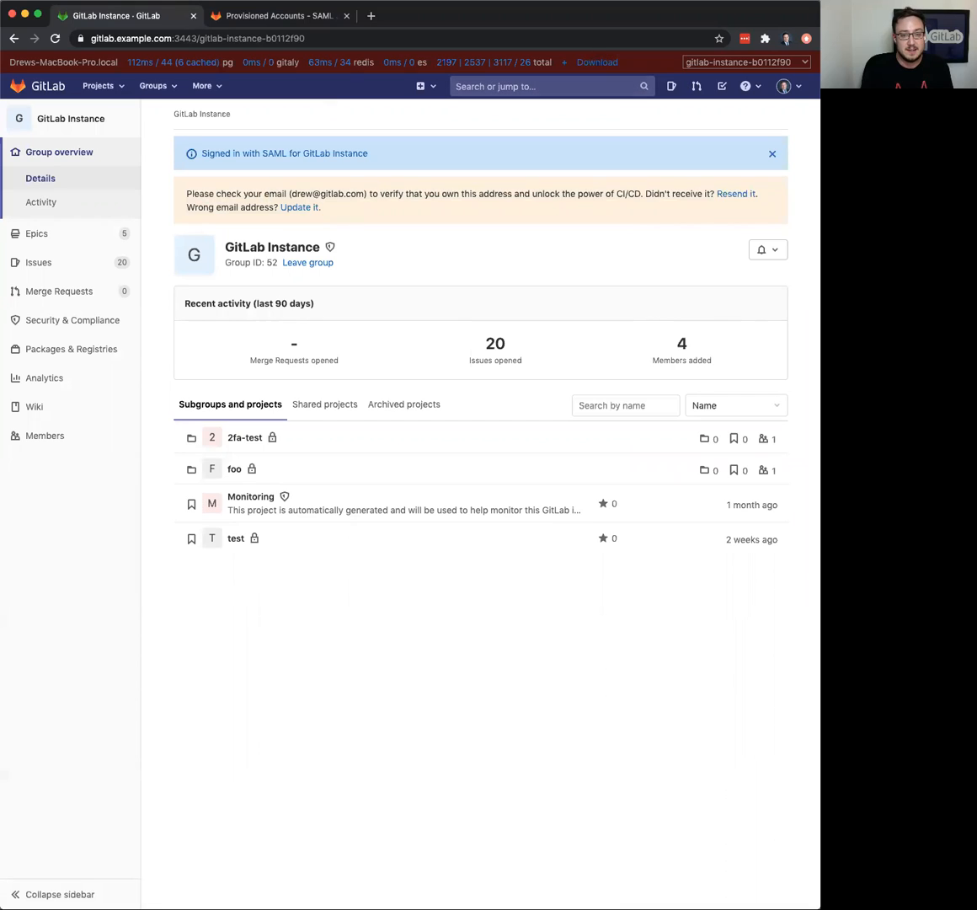
# - Sign out from the user avatar menu
pyautogui.click(788, 86)
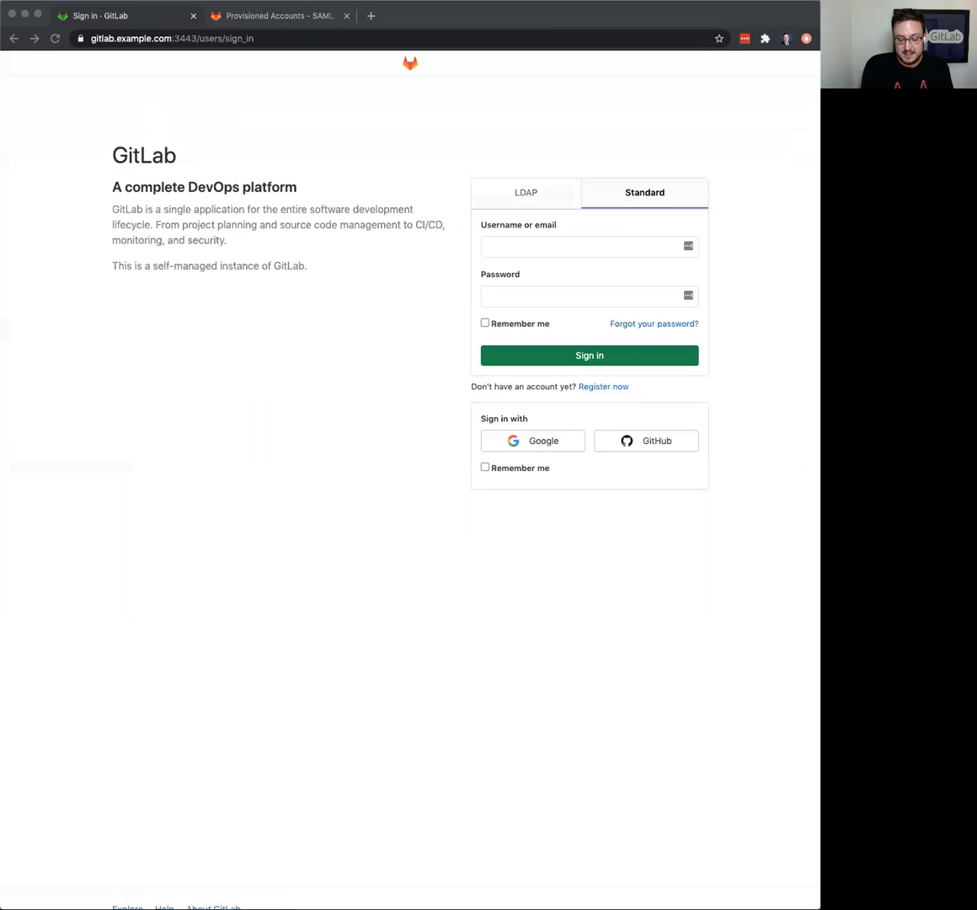
pyautogui.moveTo(256, 481)
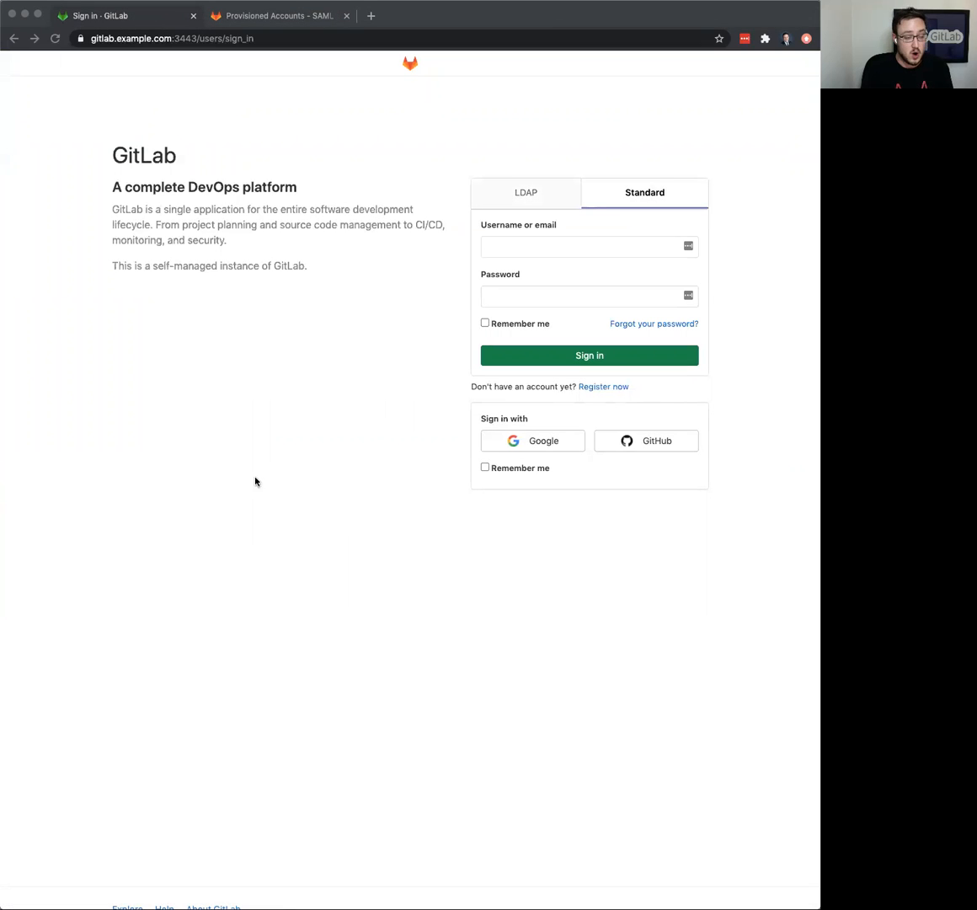
pyautogui.moveTo(556, 259)
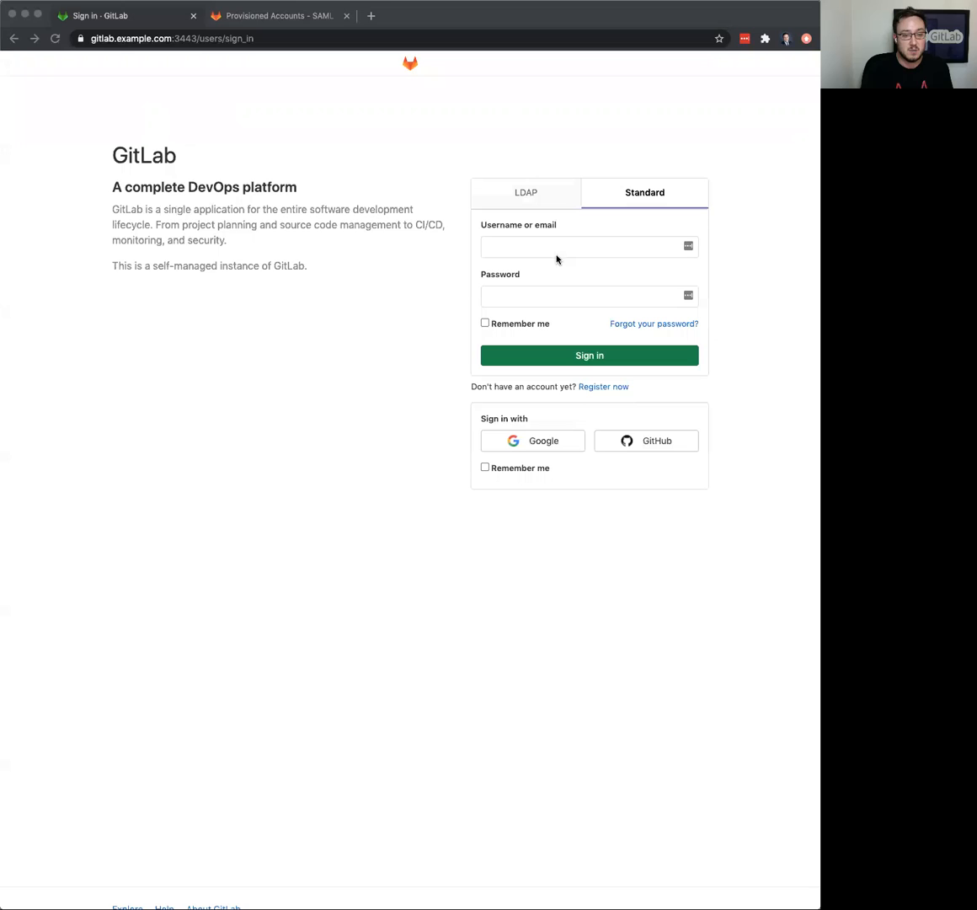
# - Reopen the GitLab Instance SAML SSO page and start Single Sign-On via Okta
pyautogui.write('https://sso.ui.com/api/sso/v1/shopify_login')
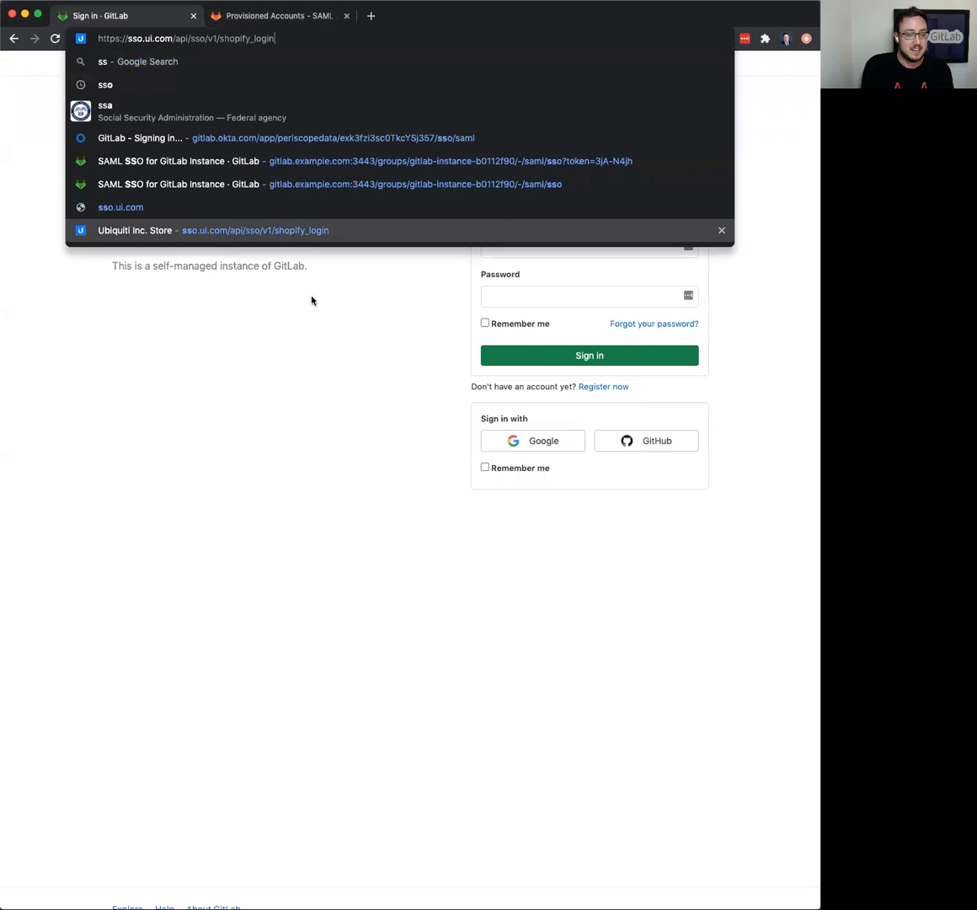
pyautogui.click(179, 161)
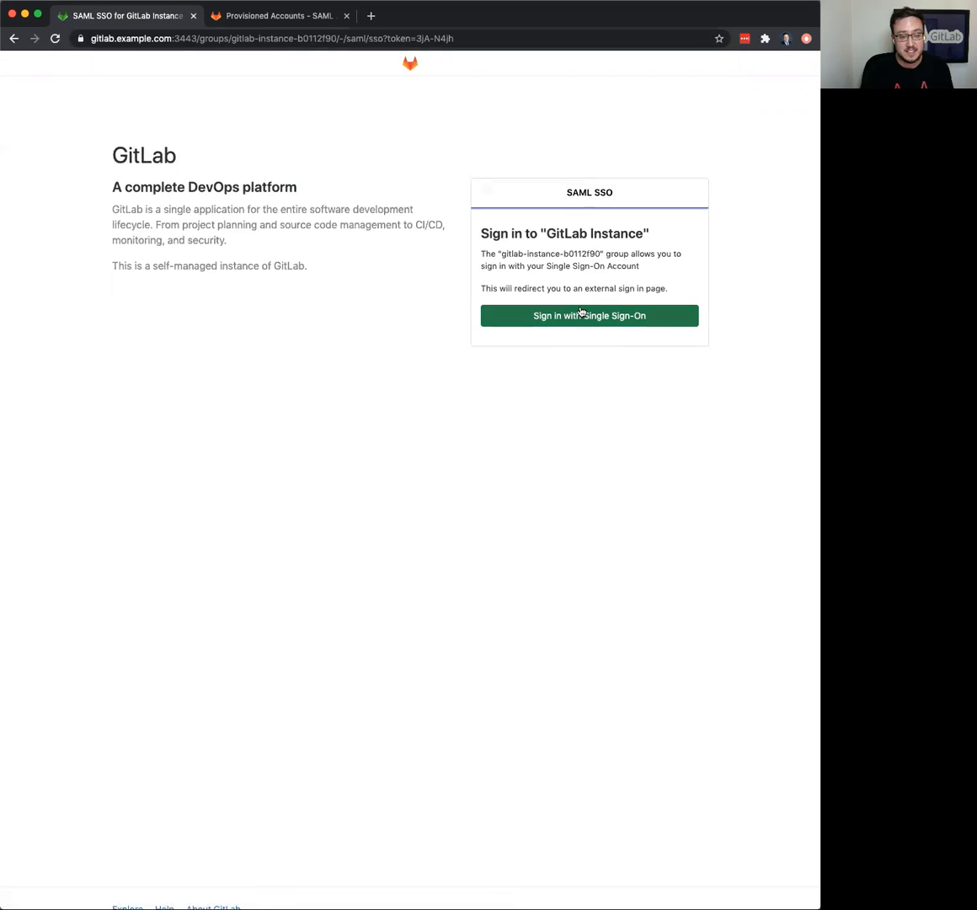
pyautogui.moveTo(589, 315)
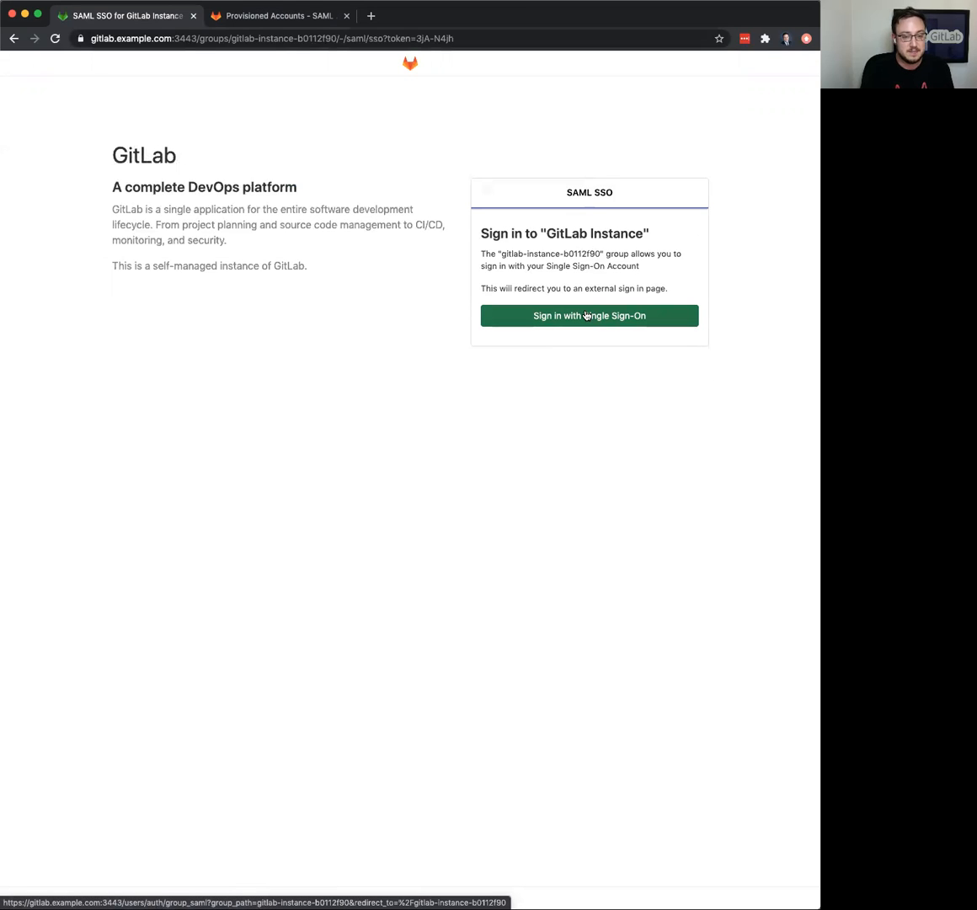
pyautogui.click(589, 315)
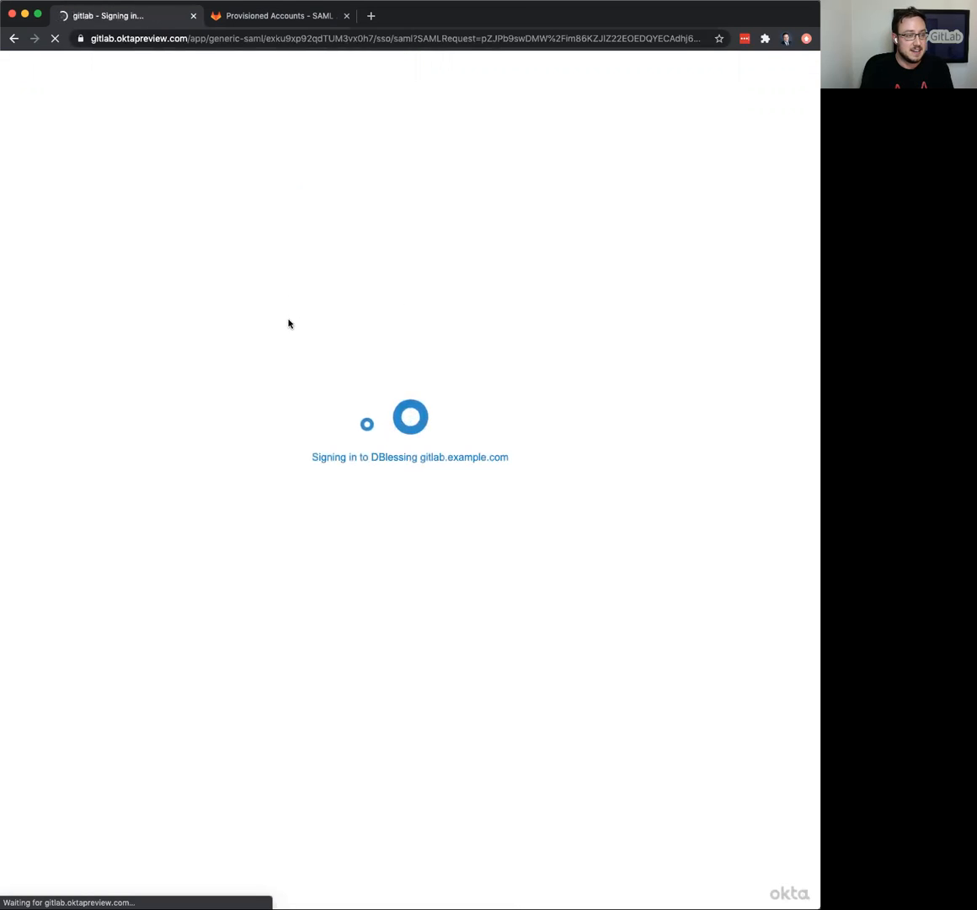